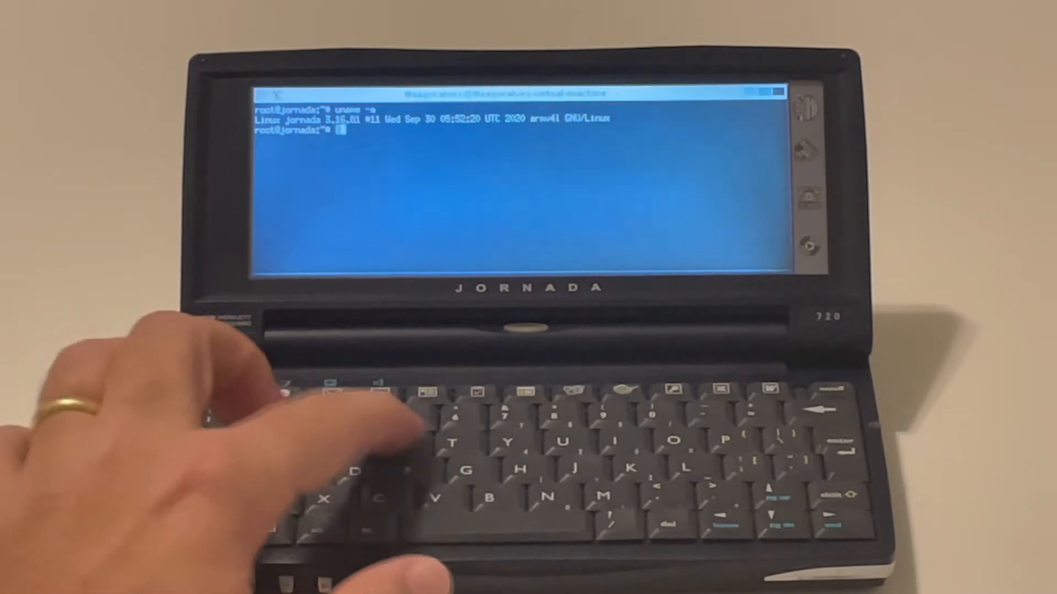
type("free")
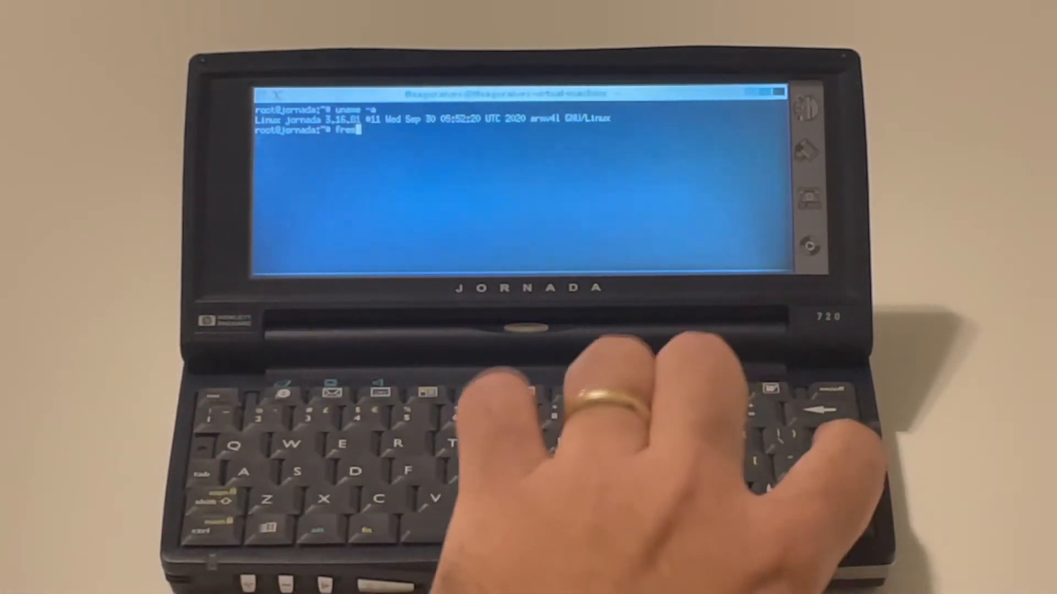